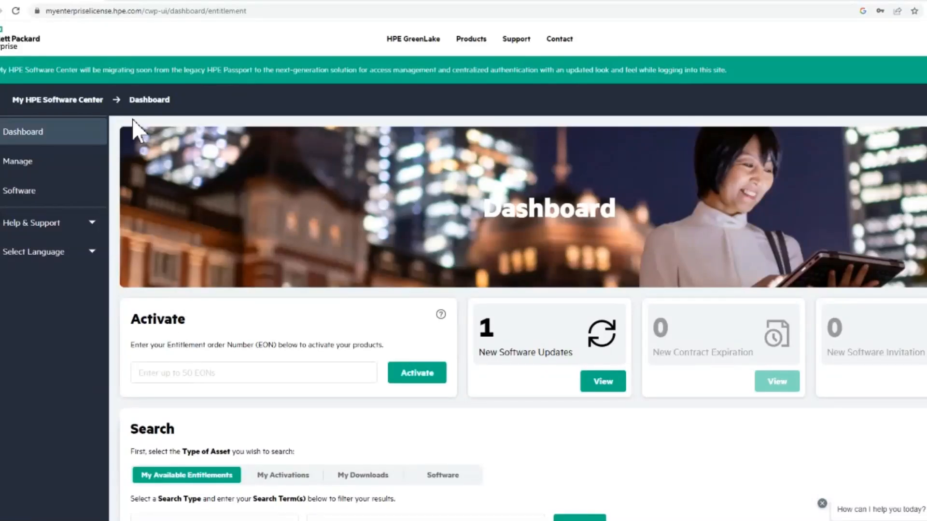
- Search Software by Product Info for 'oneview', returning 16 results including HPE OneView
left_click(141, 10)
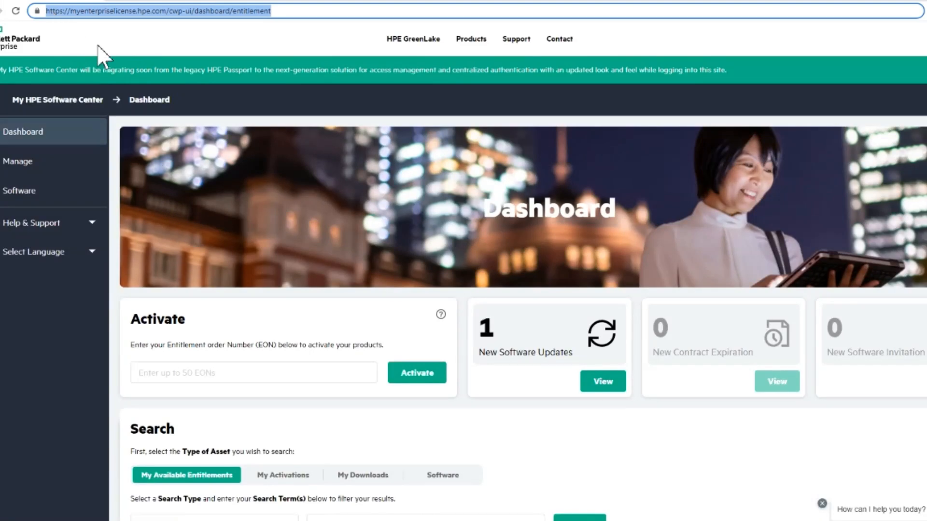
scroll("down", 3)
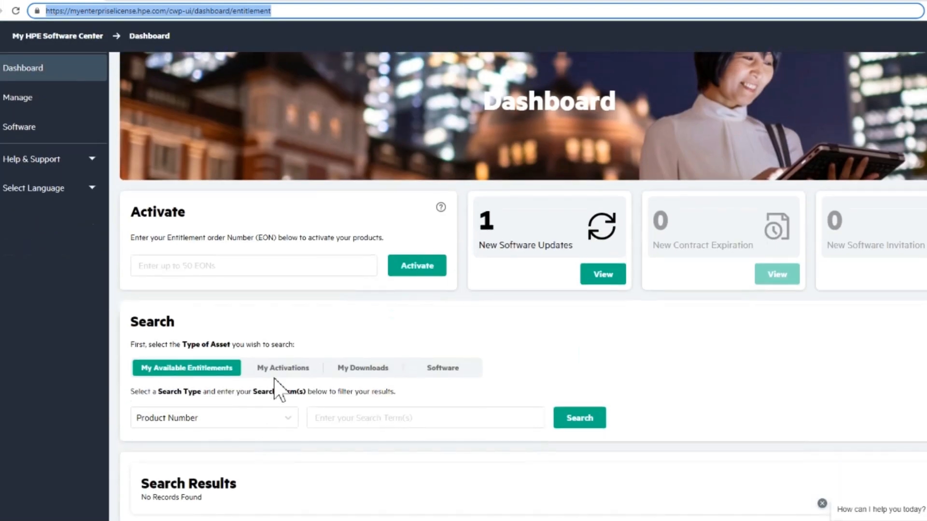
left_click(442, 368)
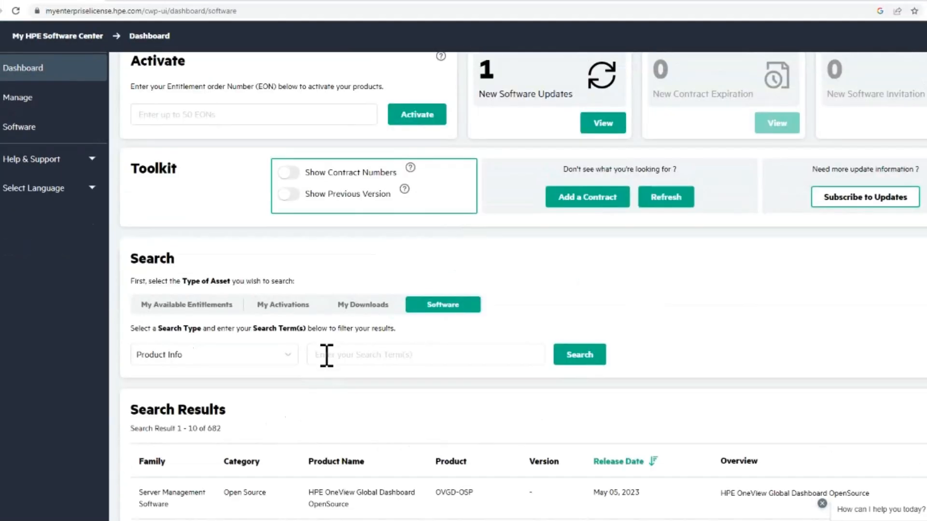
left_click(425, 354)
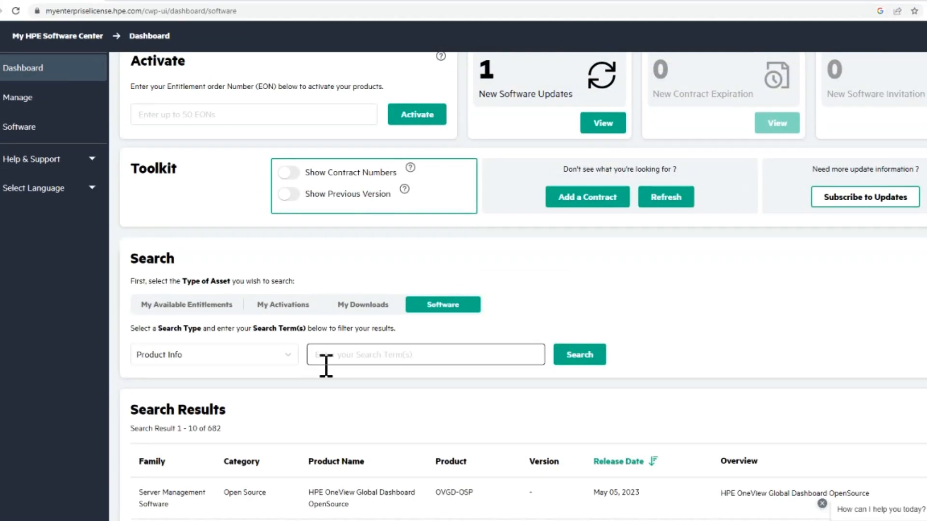
type("oneview")
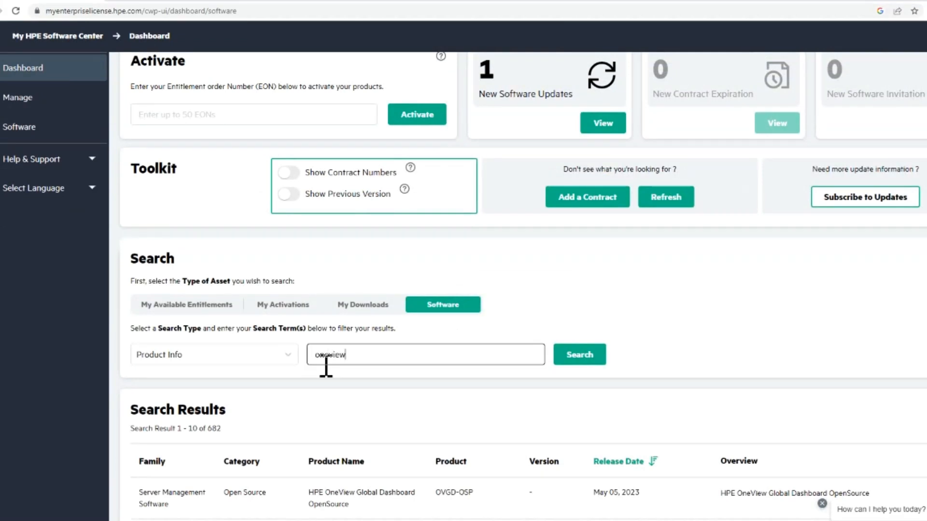
left_click(578, 355)
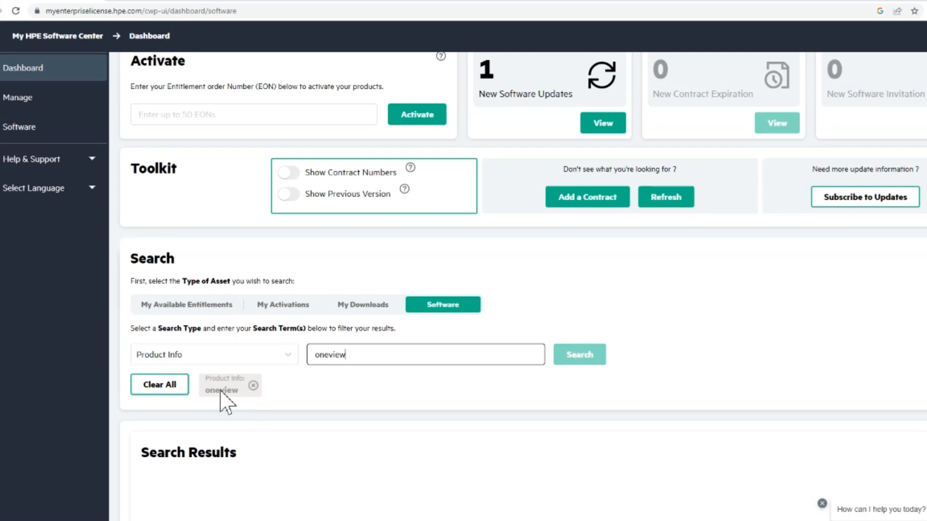
left_click(578, 354)
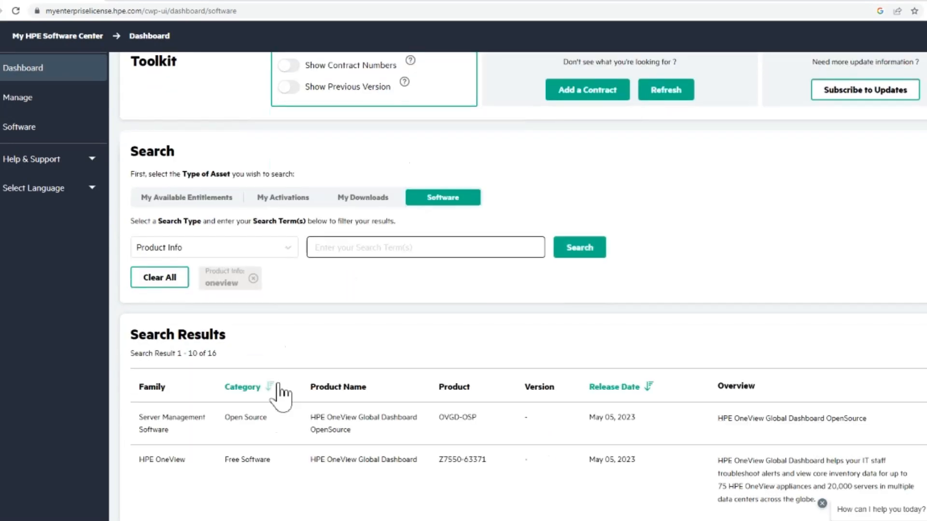
scroll("down", 3)
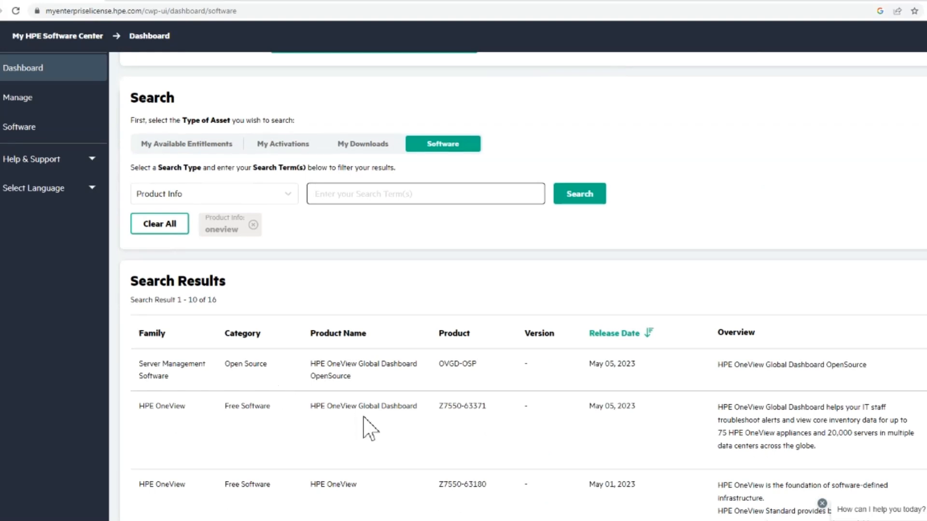
mouse_move(341, 445)
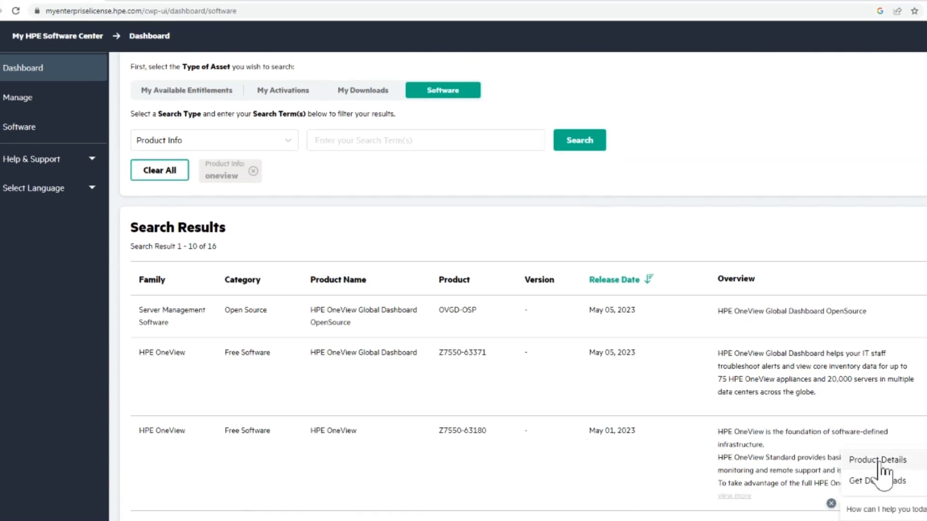
- View the HPE OneView product details page with its description and release list
left_click(878, 459)
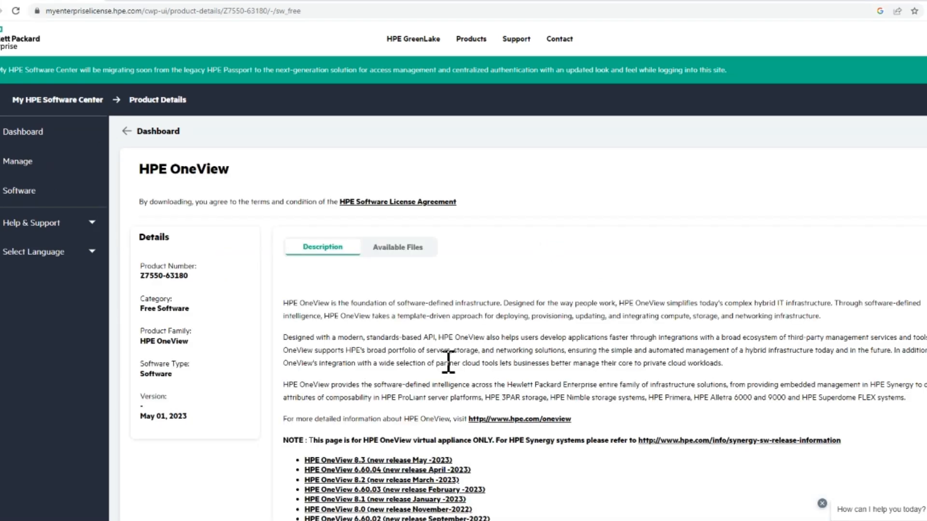
scroll("down", 3)
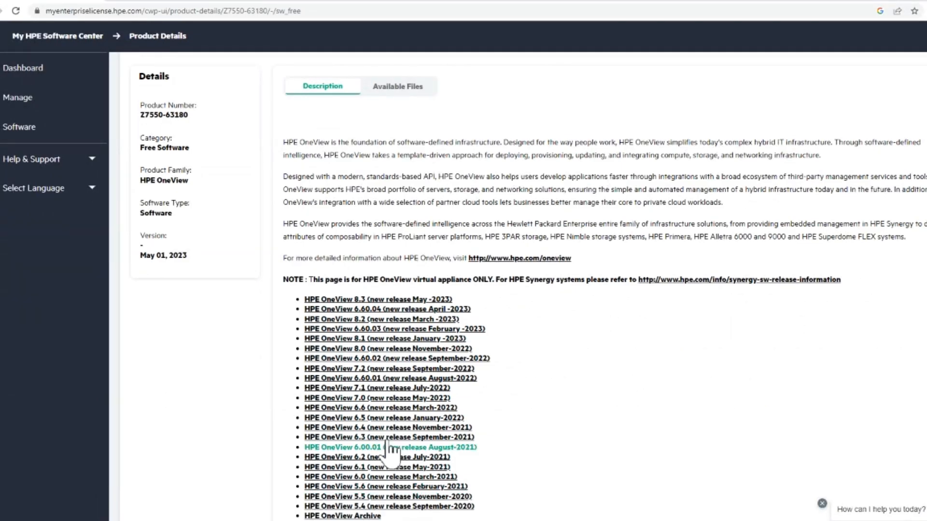
scroll("up", 3)
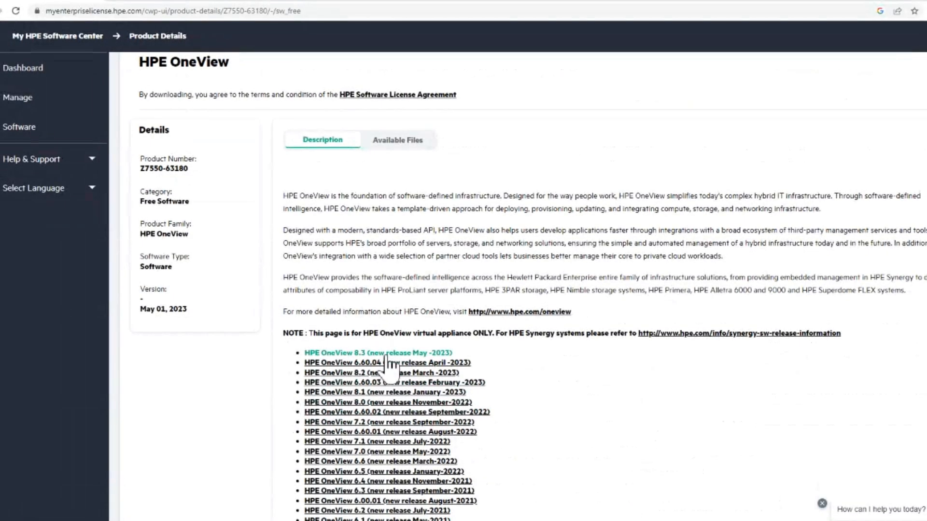
- Review the HPE OneView 8.3 release notes and return to the top of the page
left_click(378, 353)
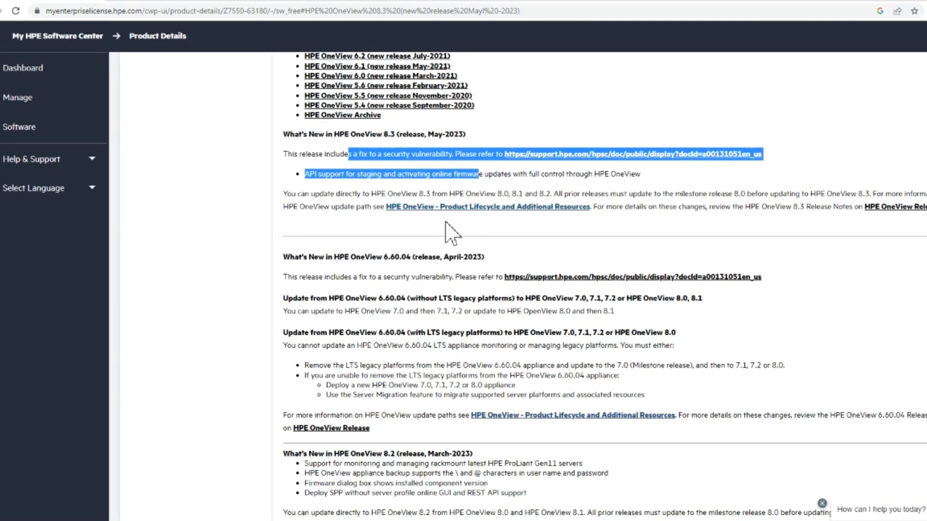
left_click(514, 139)
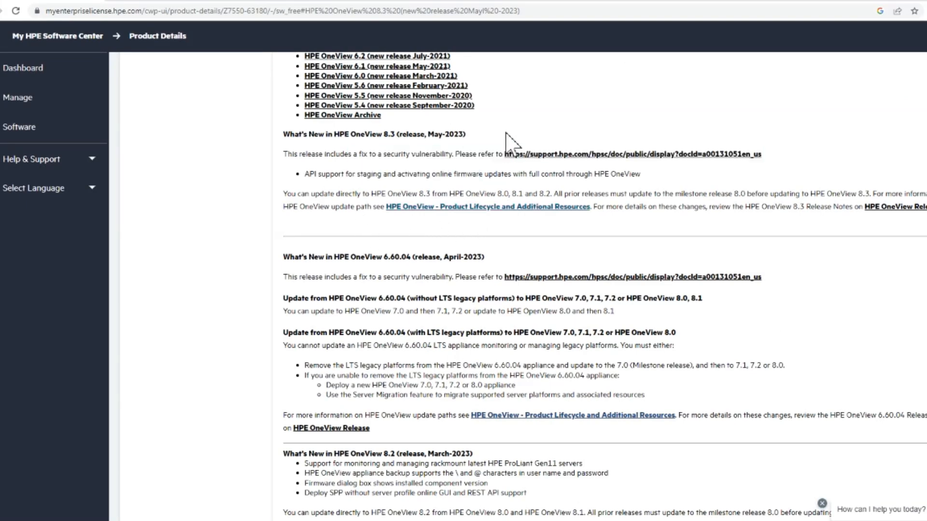
scroll("up", 3)
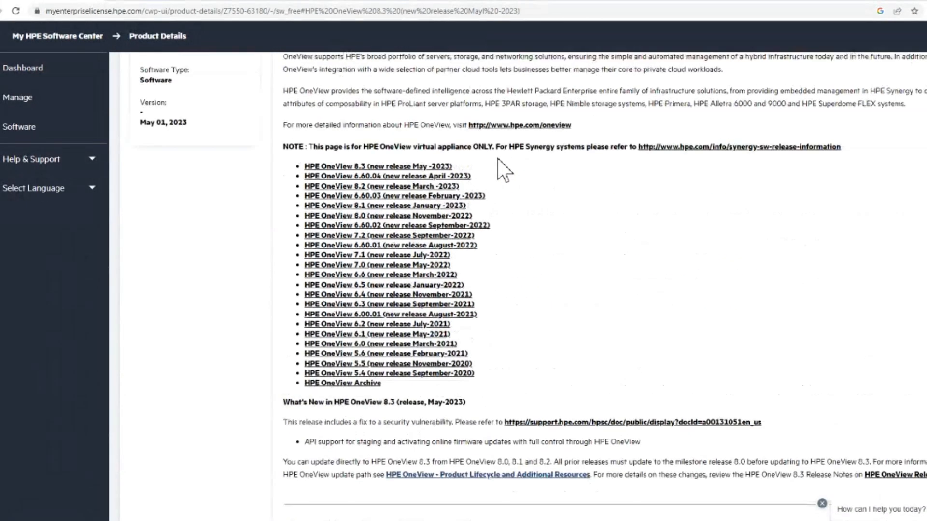
scroll("up", 3)
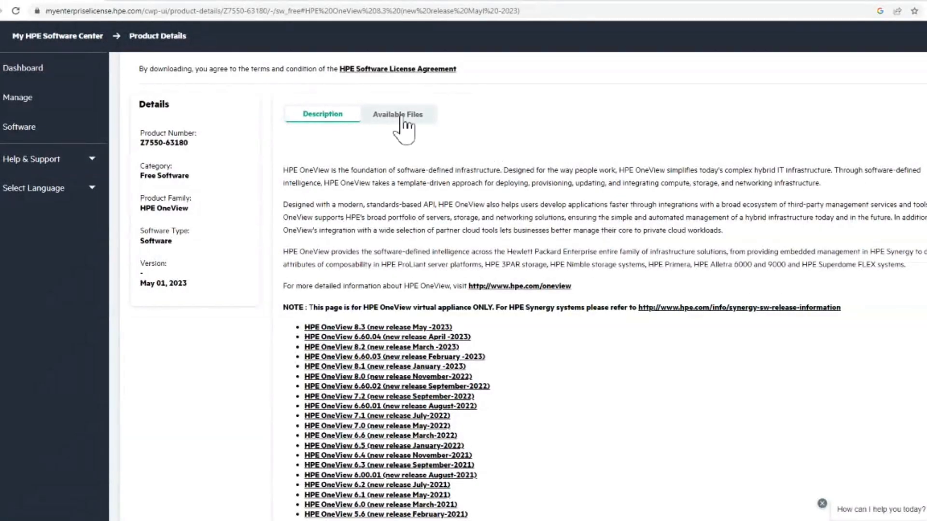
- Review HPE OneView's file list from the 8.30 ESXi image down to the troubleshooting PDF
left_click(397, 114)
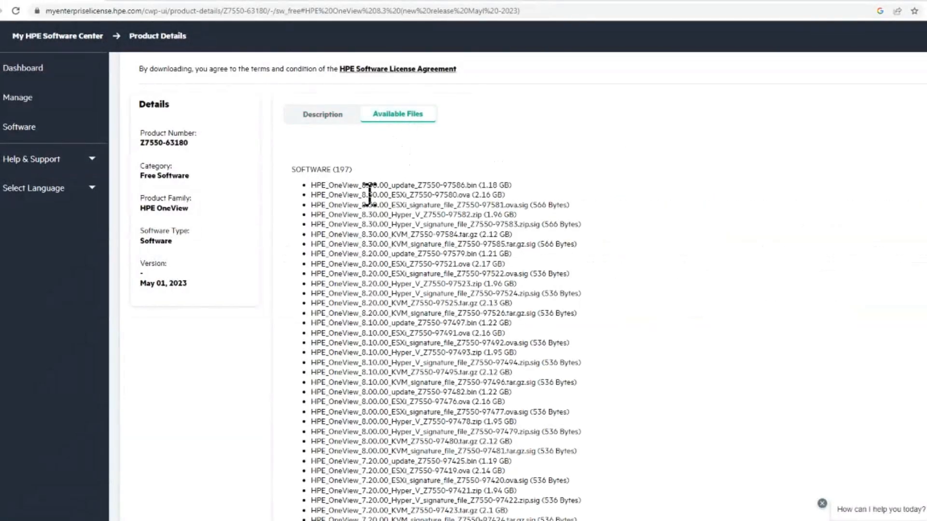
double_click(425, 186)
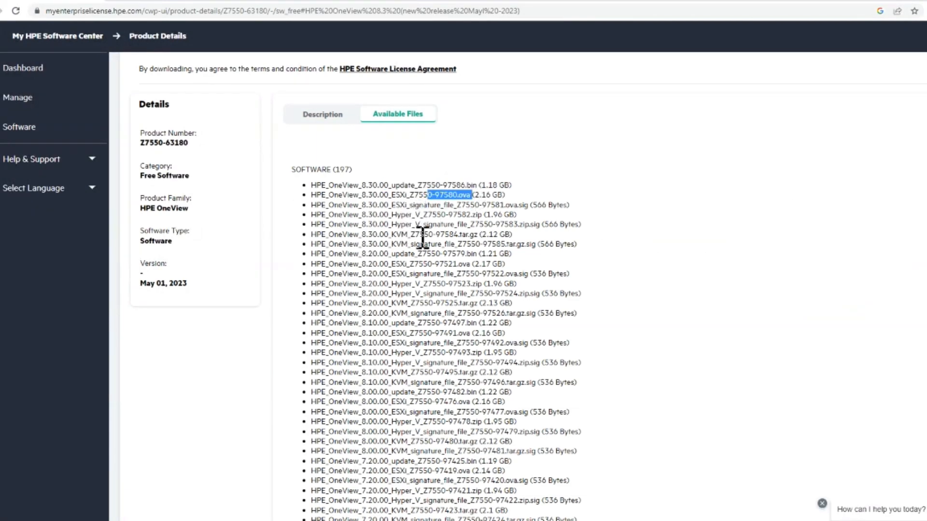
scroll("down", 3)
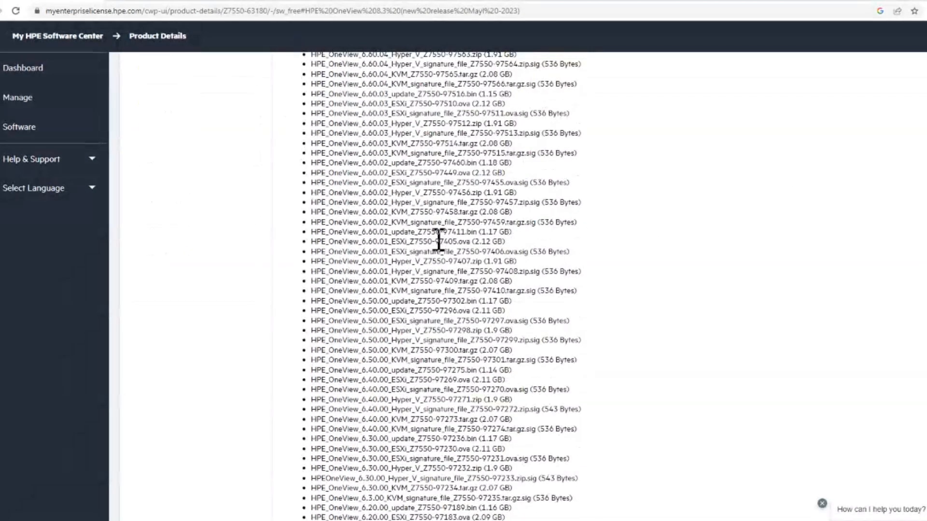
scroll("down", 3)
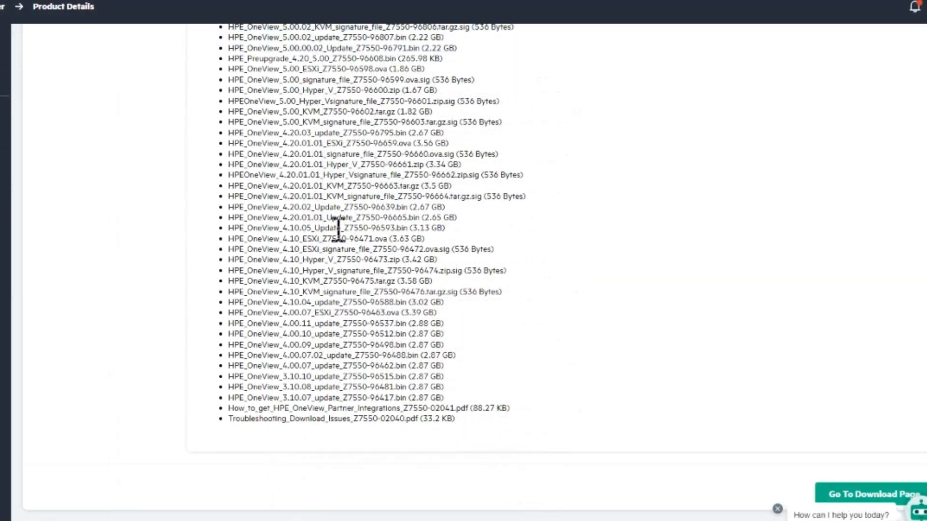
mouse_move(881, 502)
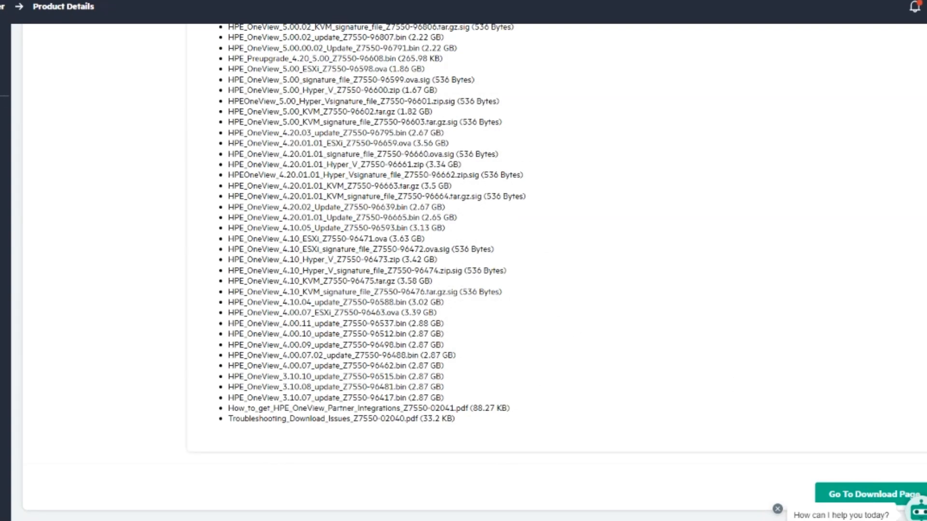
mouse_move(871, 502)
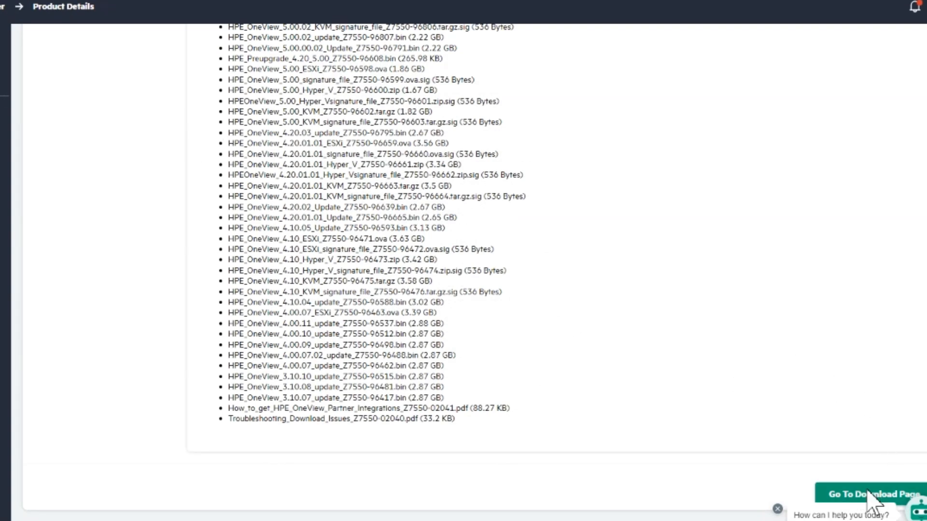
mouse_move(606, 362)
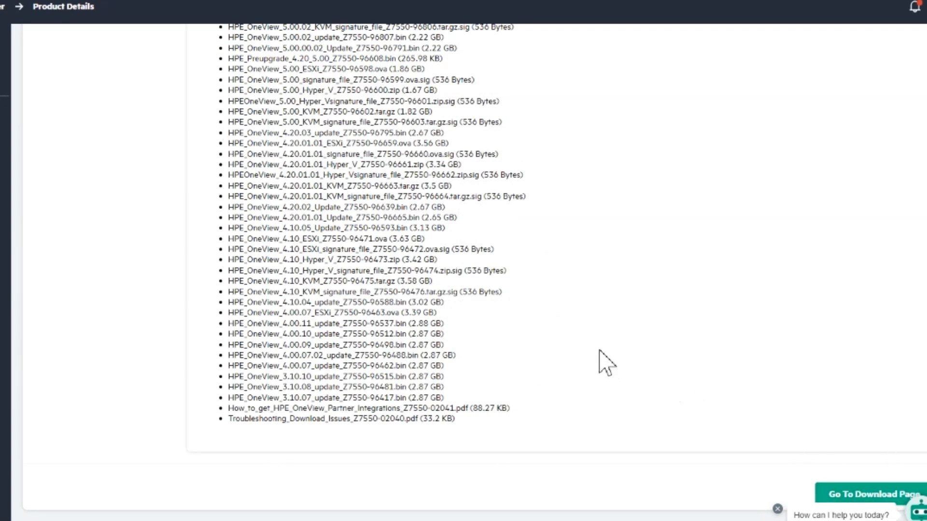
mouse_move(867, 488)
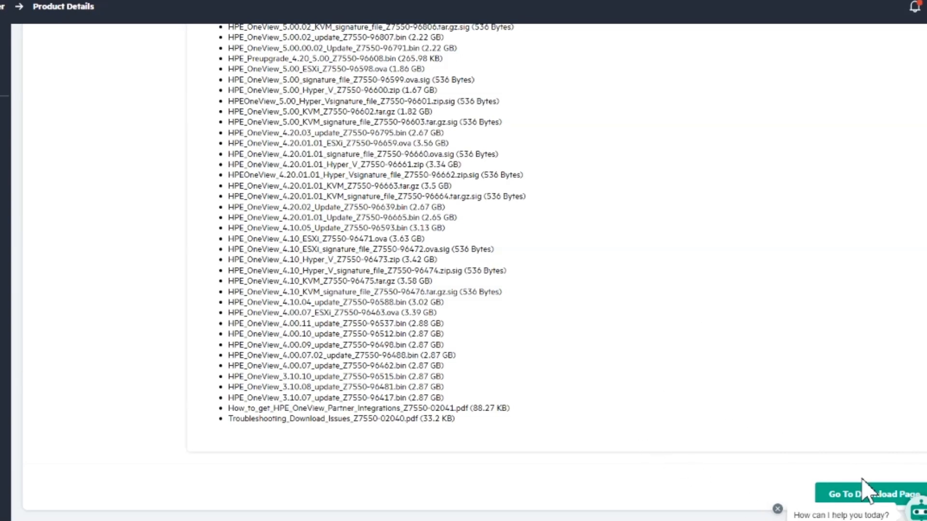
mouse_move(868, 501)
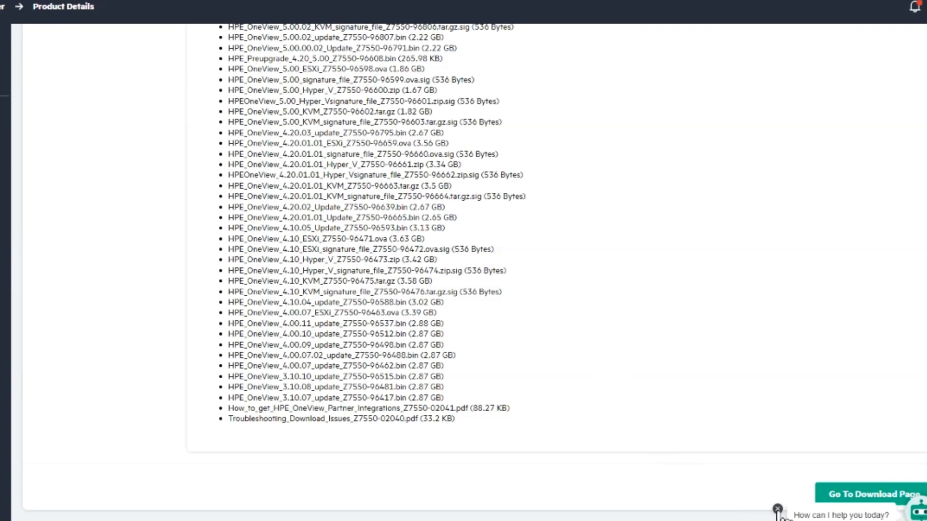
- On the download page, select HPE_OneView_8.30.00_update_Z7550-97586.bin and HPE_OneView_8.30.00_ESXi_Z7550-97580.ova
left_click(875, 494)
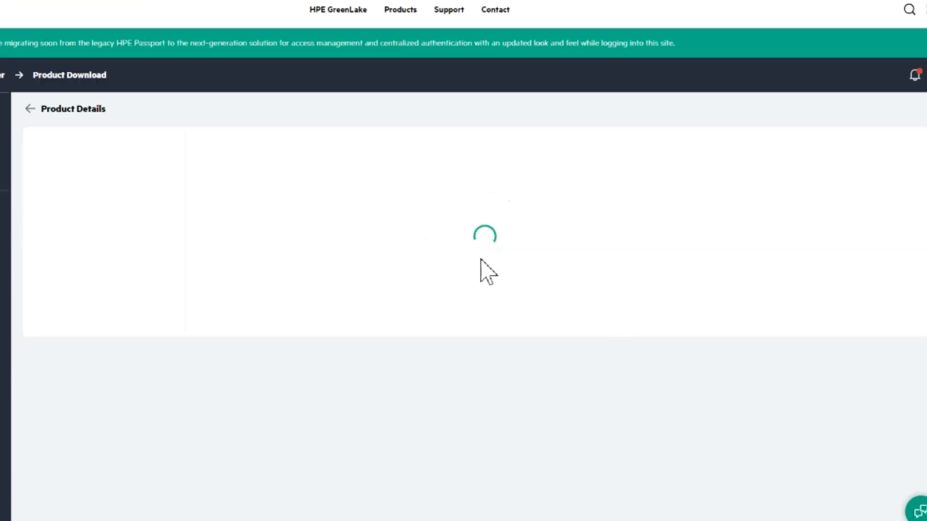
mouse_move(176, 207)
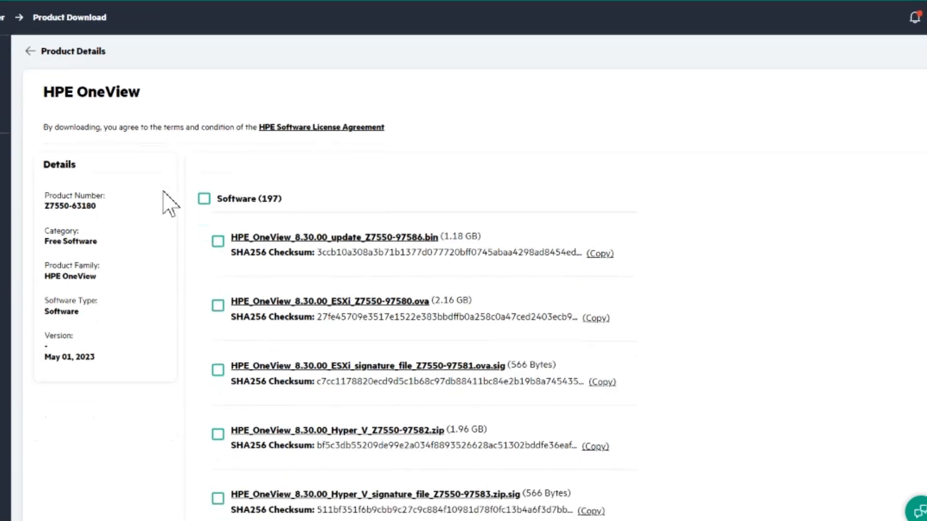
scroll("down", 3)
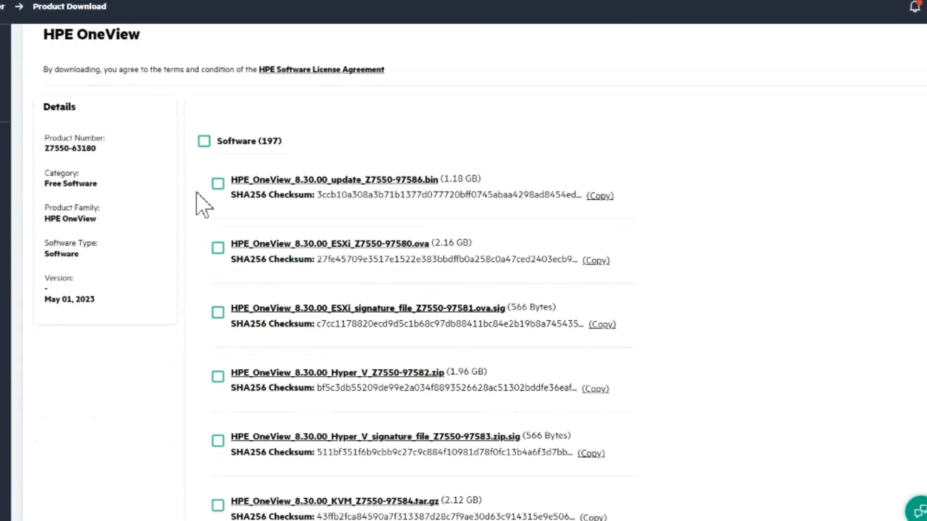
left_click(217, 184)
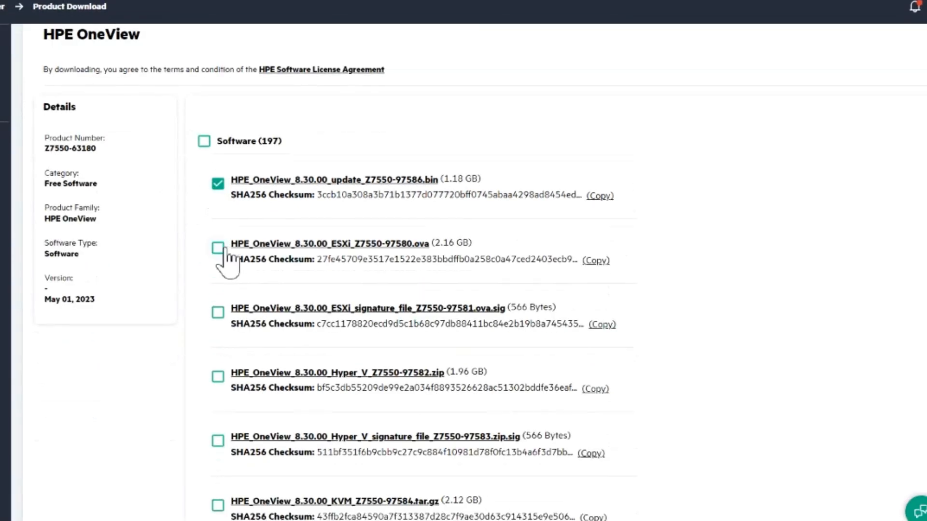
left_click(218, 249)
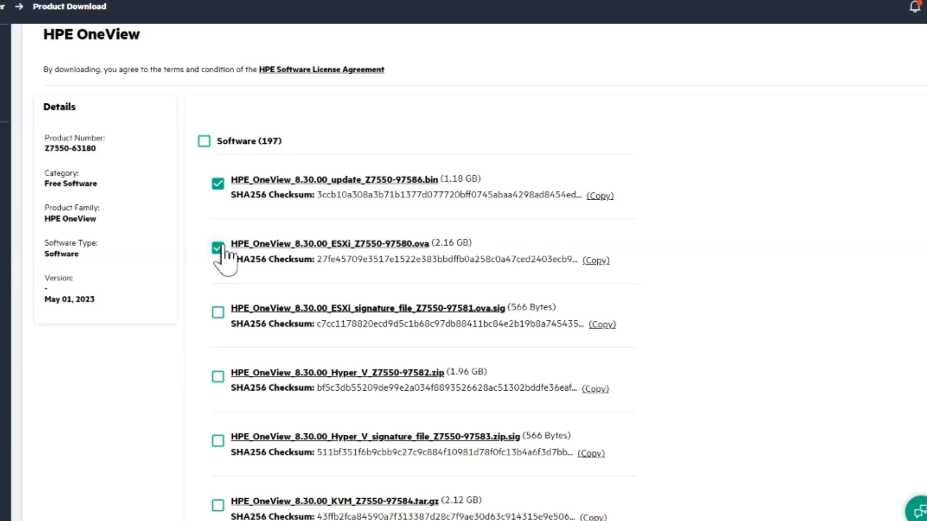
mouse_move(232, 361)
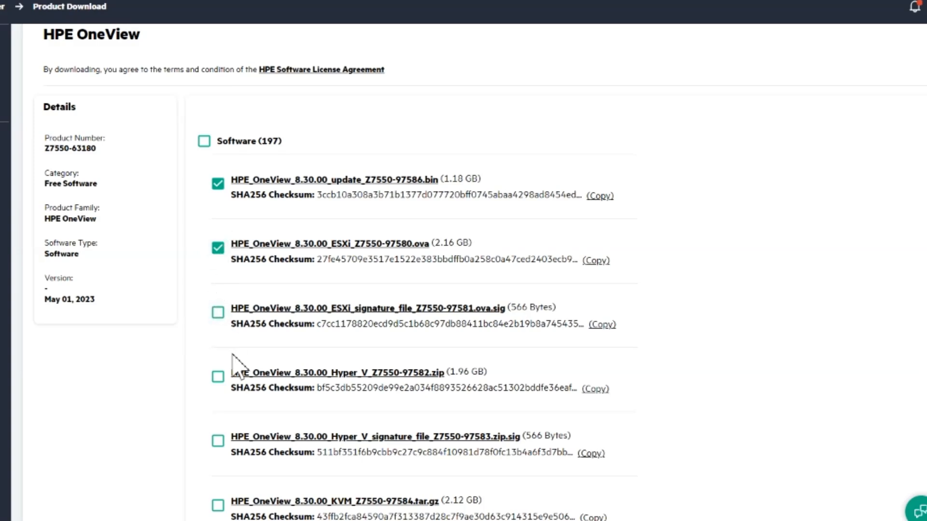
- Scroll down the download page through the remaining file listings
scroll("down", 3)
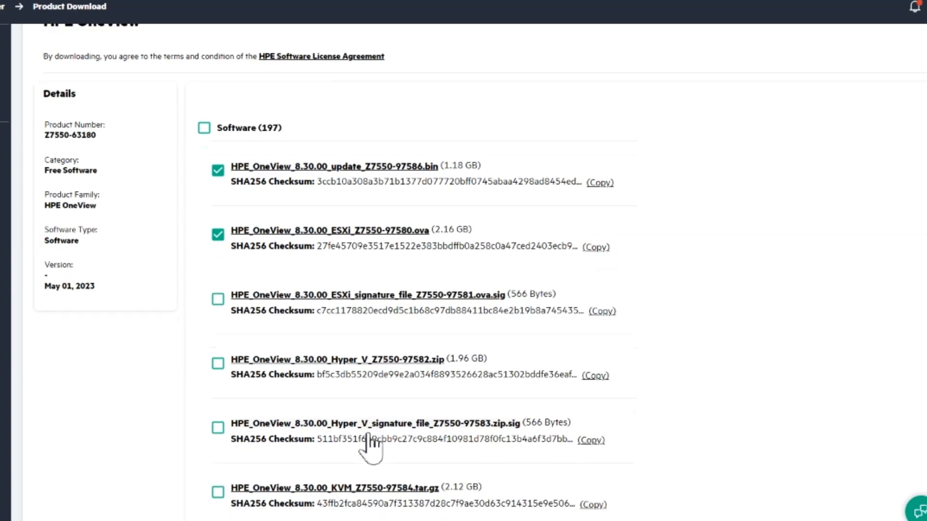
scroll("down", 3)
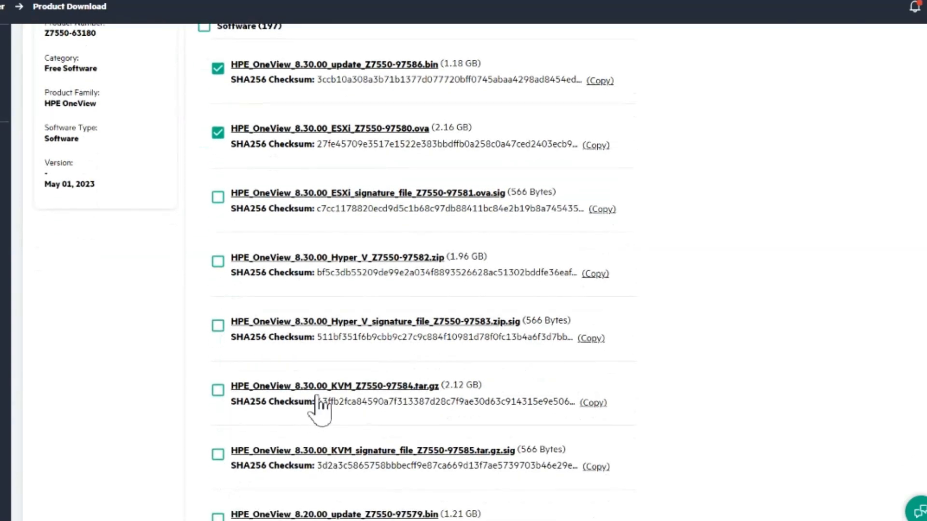
scroll("down", 3)
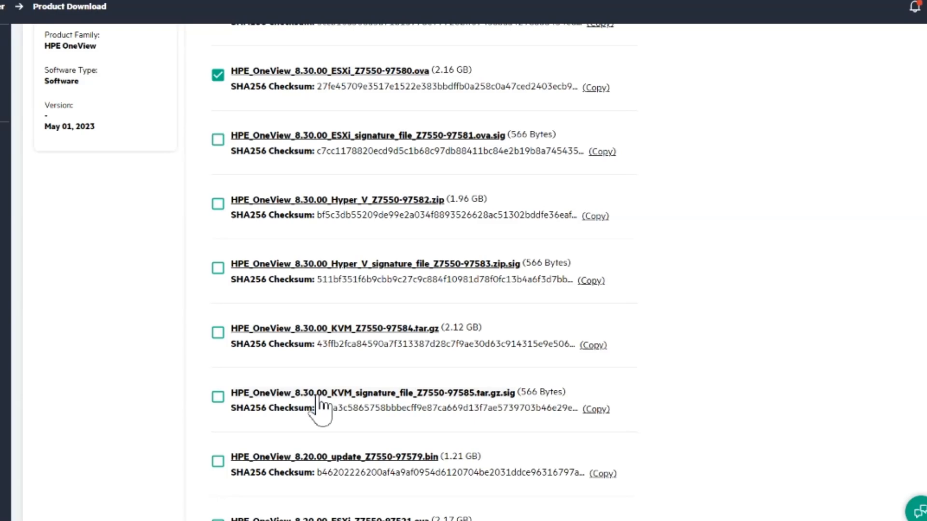
mouse_move(310, 349)
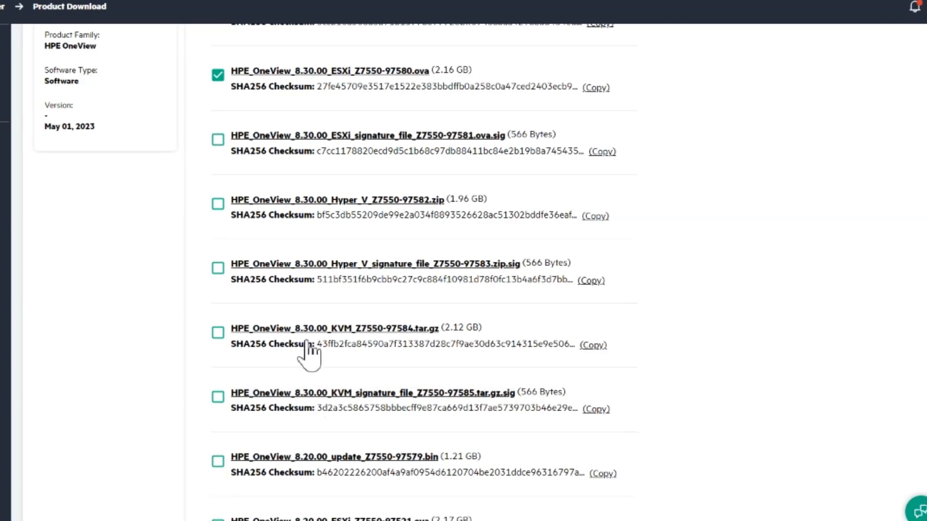
mouse_move(128, 232)
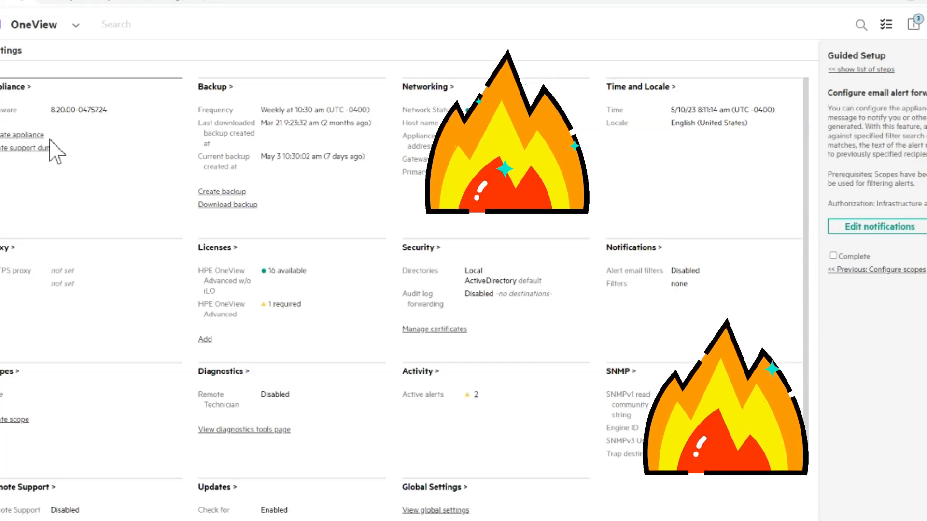
mouse_move(264, 117)
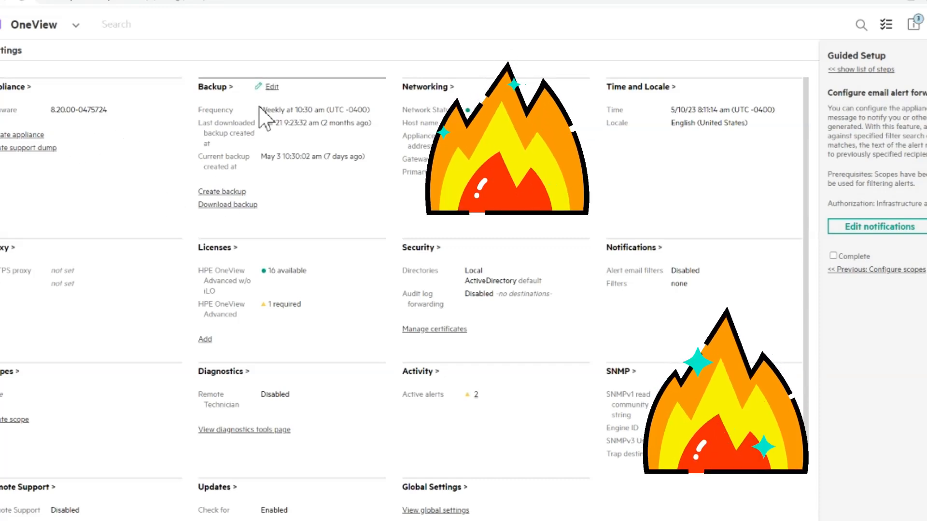
- Create a new appliance backup downloaded through the browser
left_click(222, 191)
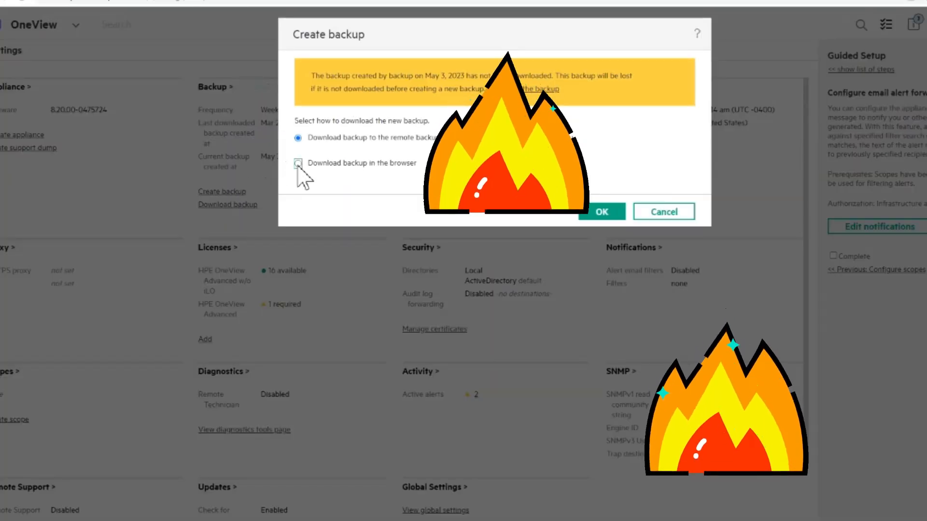
left_click(299, 163)
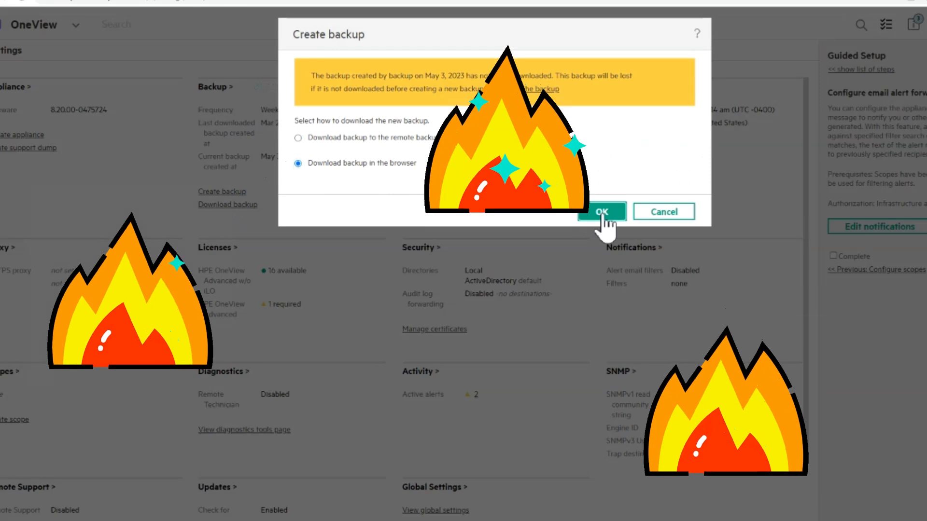
left_click(601, 211)
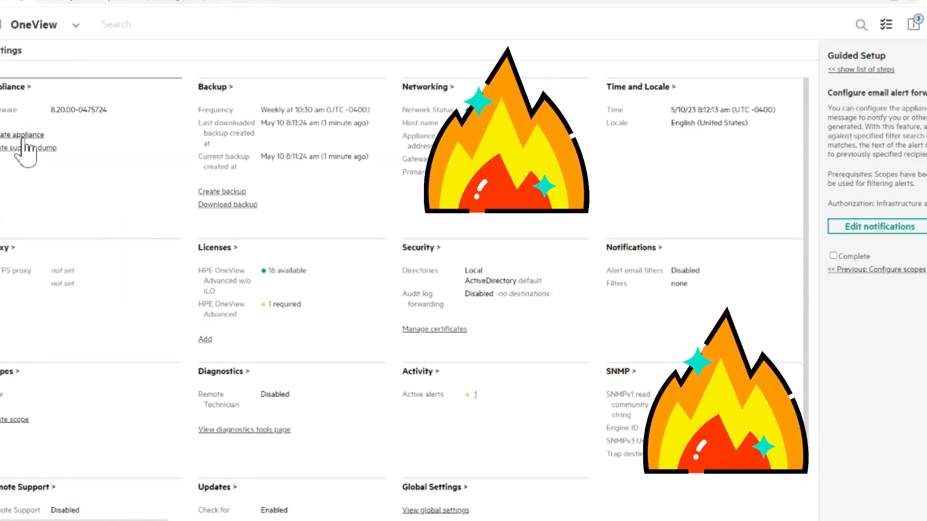
- Start Update Appliance and choose the HPE_OneView_8.30.00_ESXi .ova image from disk
left_click(21, 135)
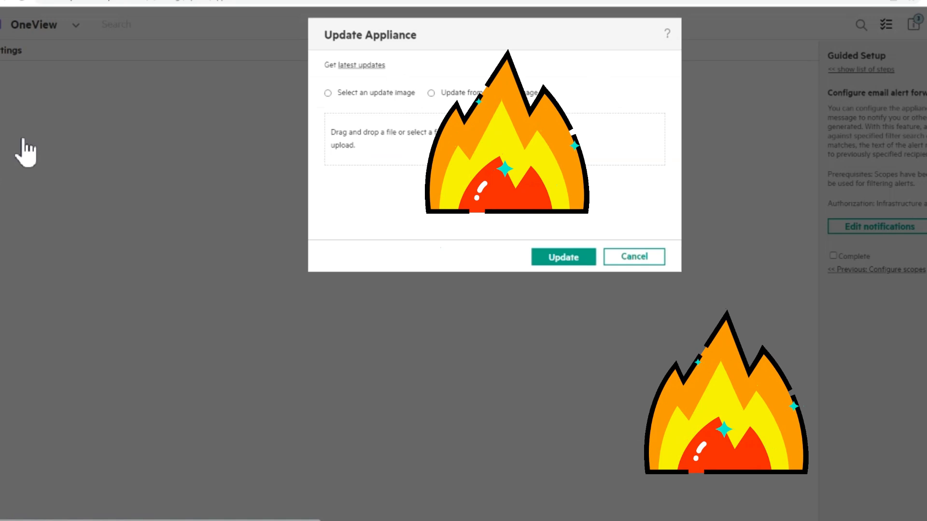
left_click(328, 93)
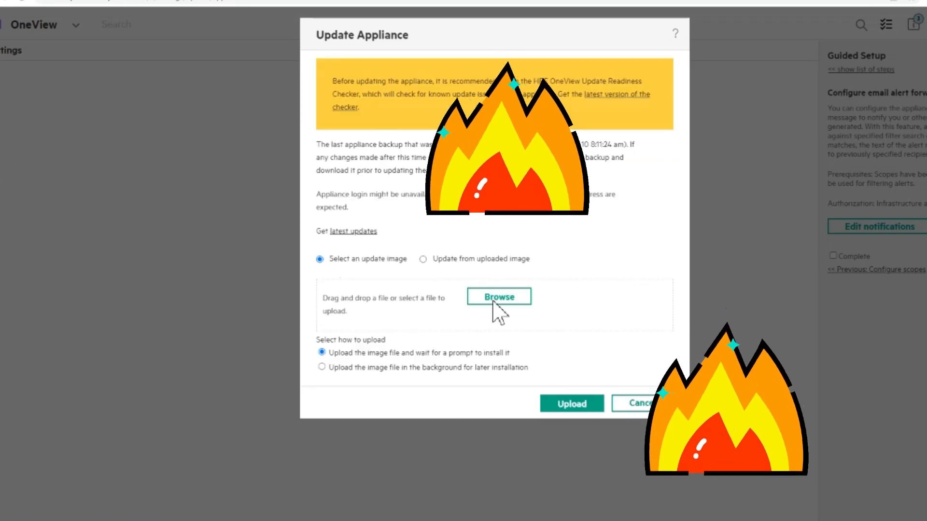
left_click(498, 297)
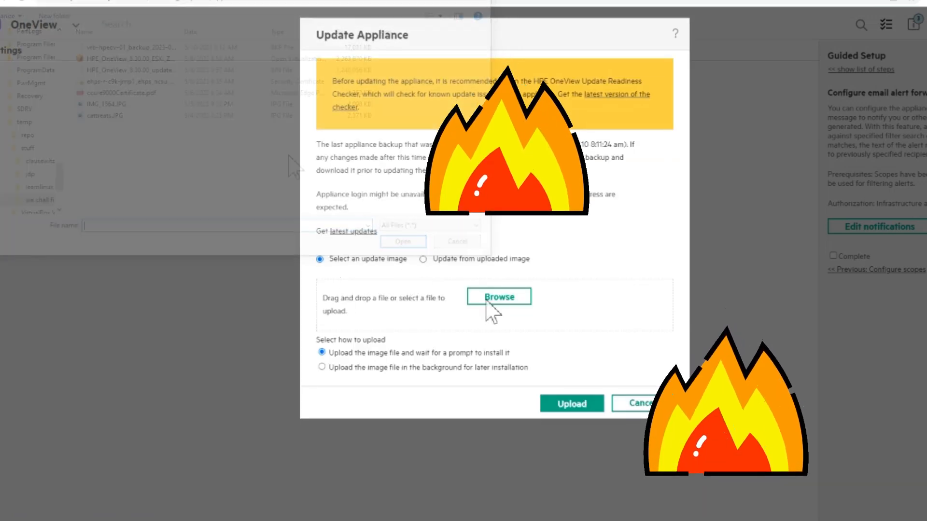
left_click(498, 296)
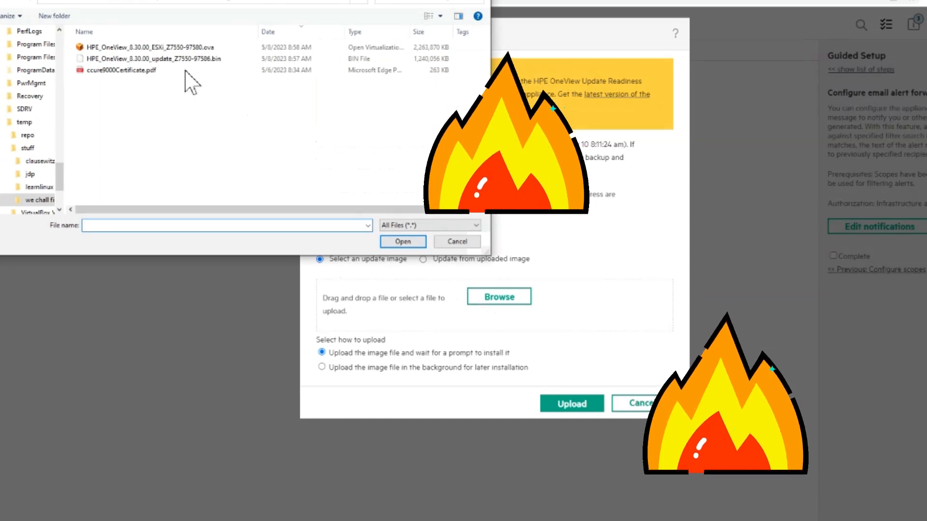
left_click(165, 59)
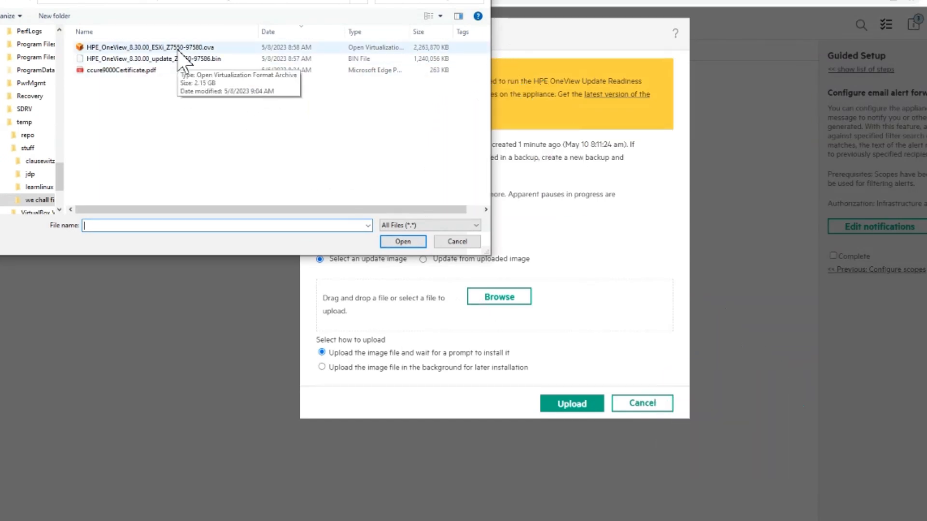
left_click(150, 48)
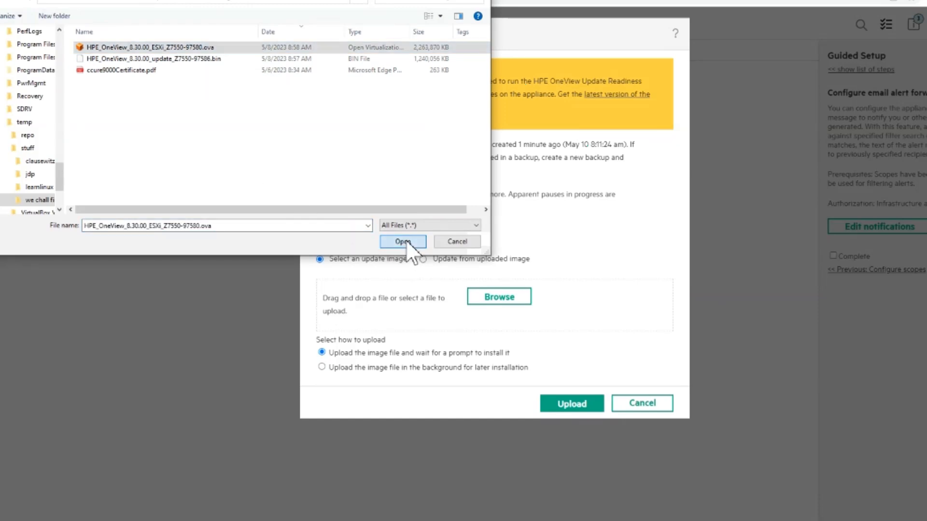
- Upload the .ova image, which is rejected as Invalid file format
left_click(402, 241)
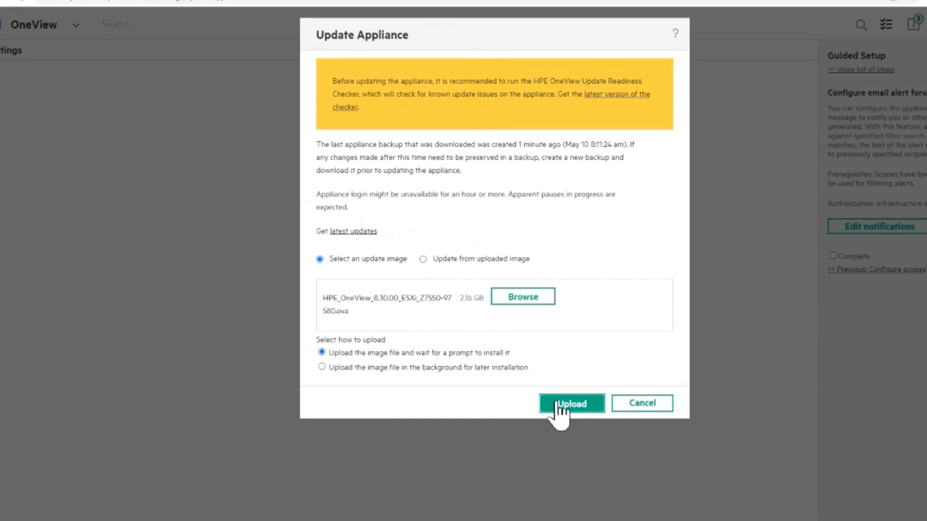
mouse_move(567, 417)
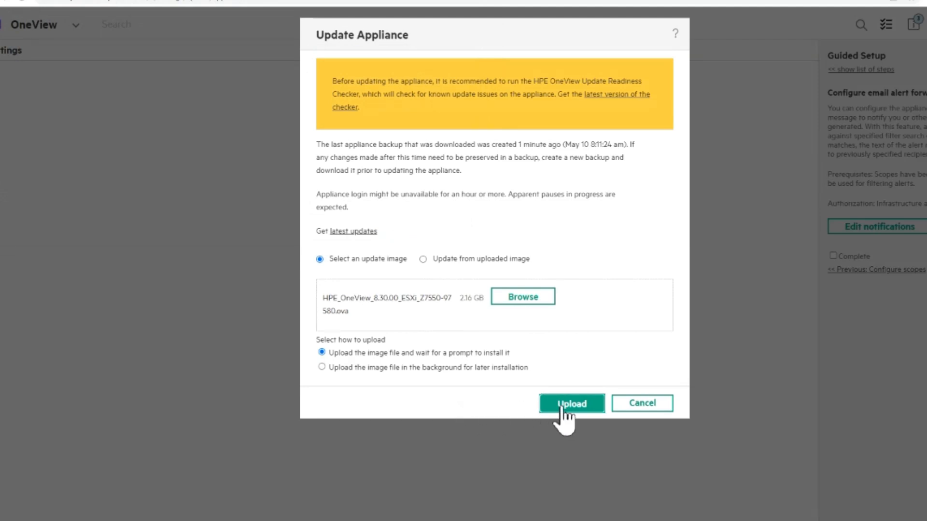
left_click(570, 404)
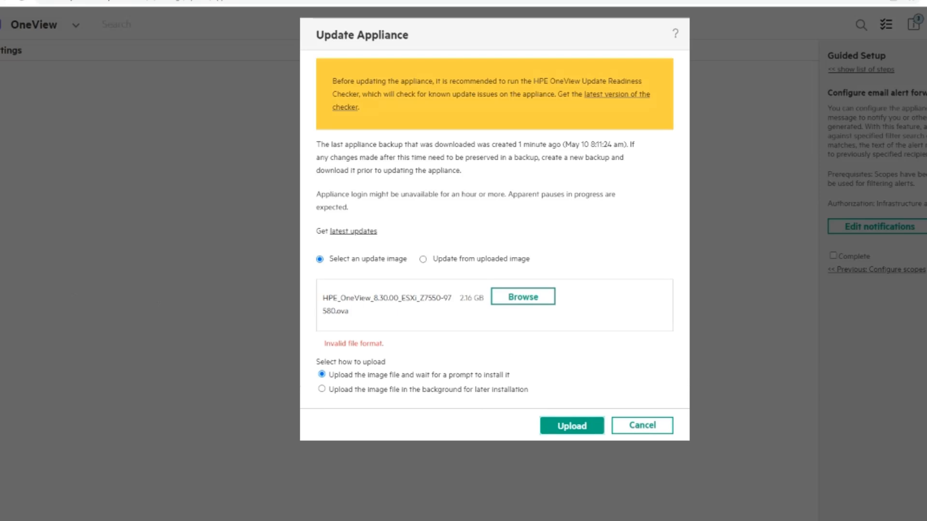
mouse_move(162, 480)
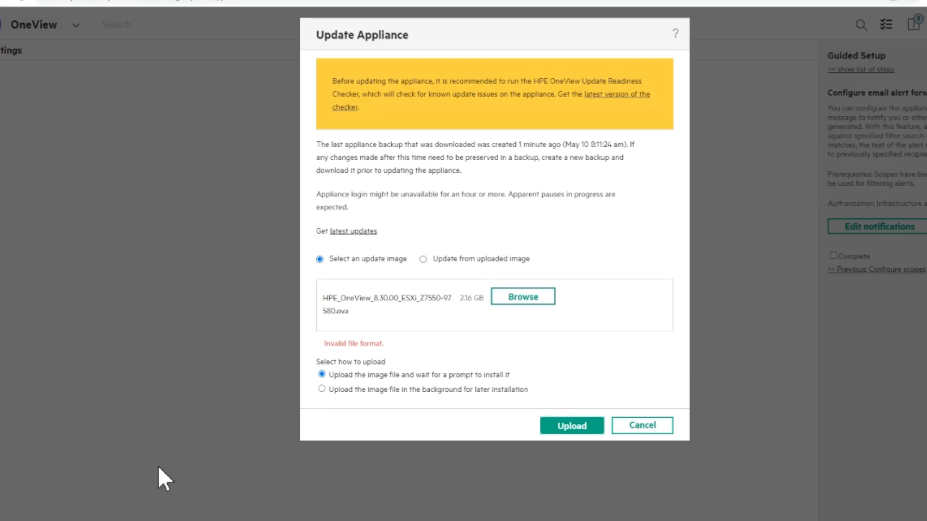
mouse_move(517, 309)
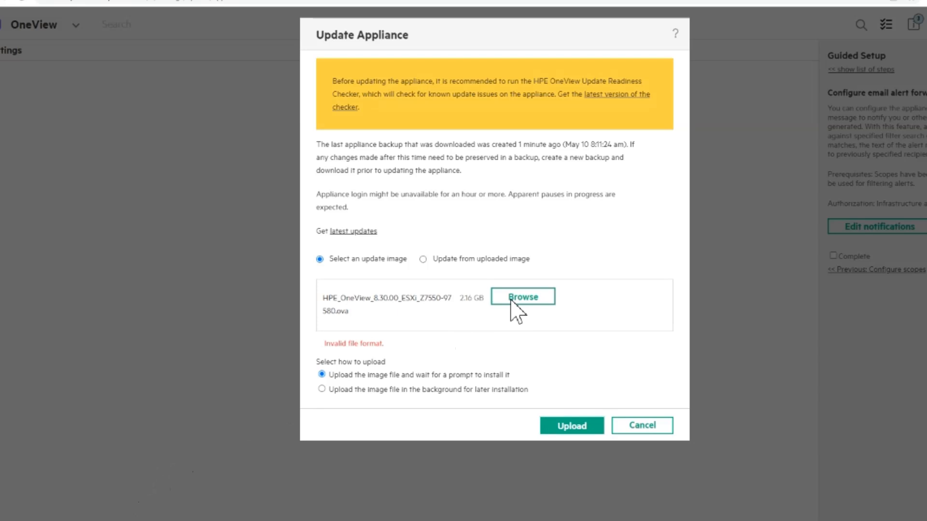
- Choose the 8.30 update .bin file instead and upload it
left_click(522, 297)
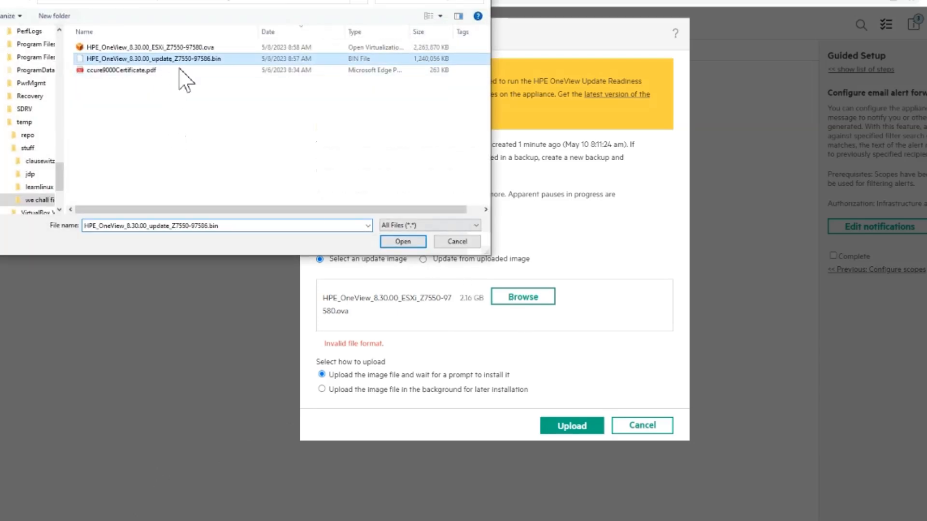
left_click(402, 241)
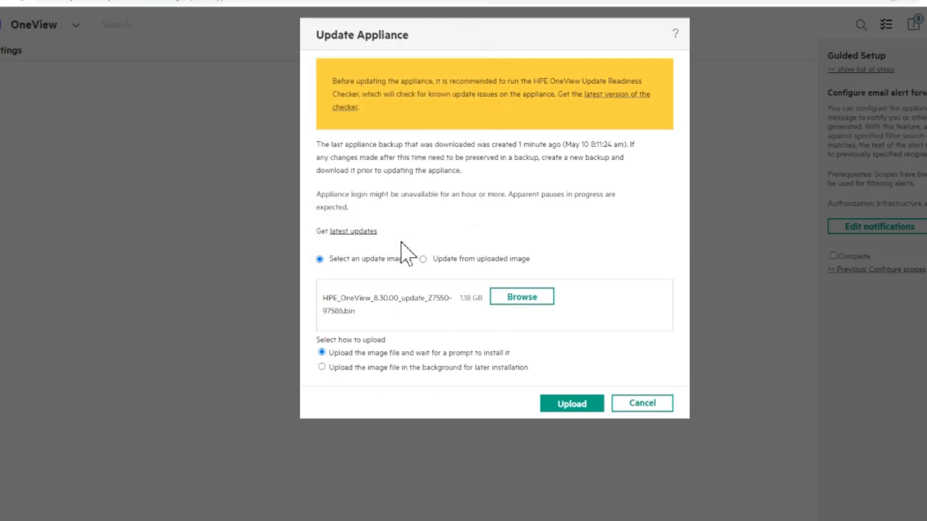
mouse_move(452, 393)
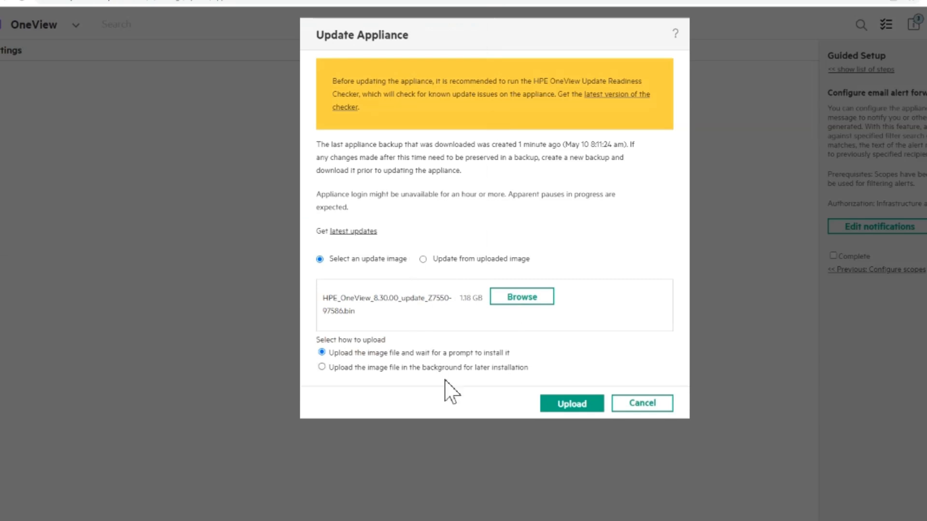
mouse_move(570, 403)
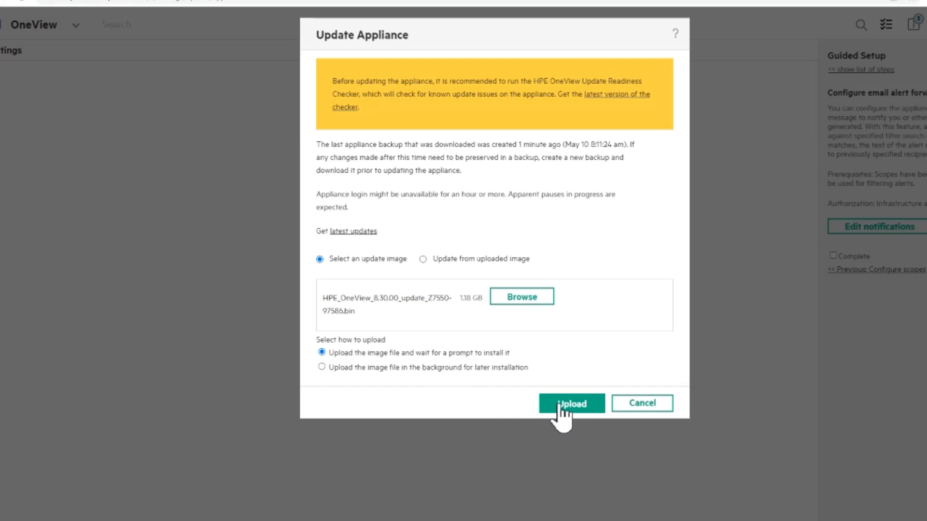
left_click(570, 404)
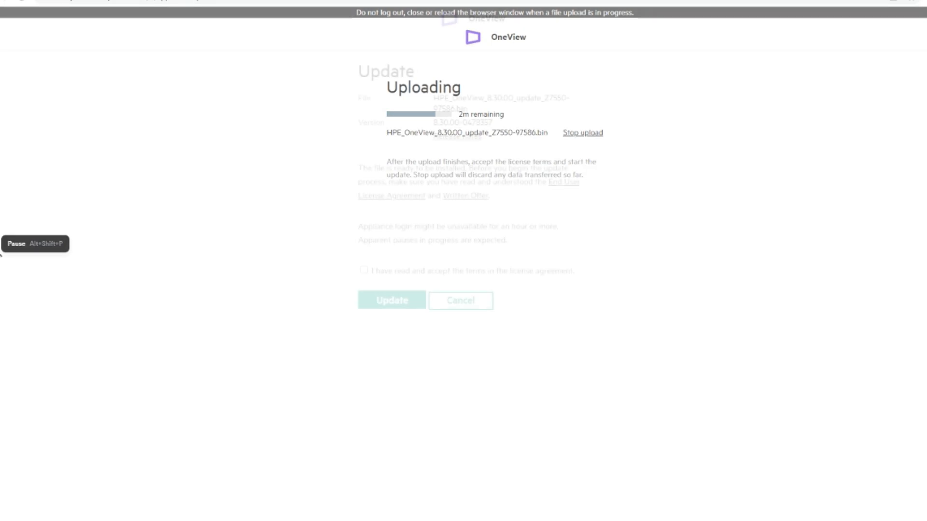
- Accept the license terms and launch installing version 8.30.00-0478357
left_click(364, 270)
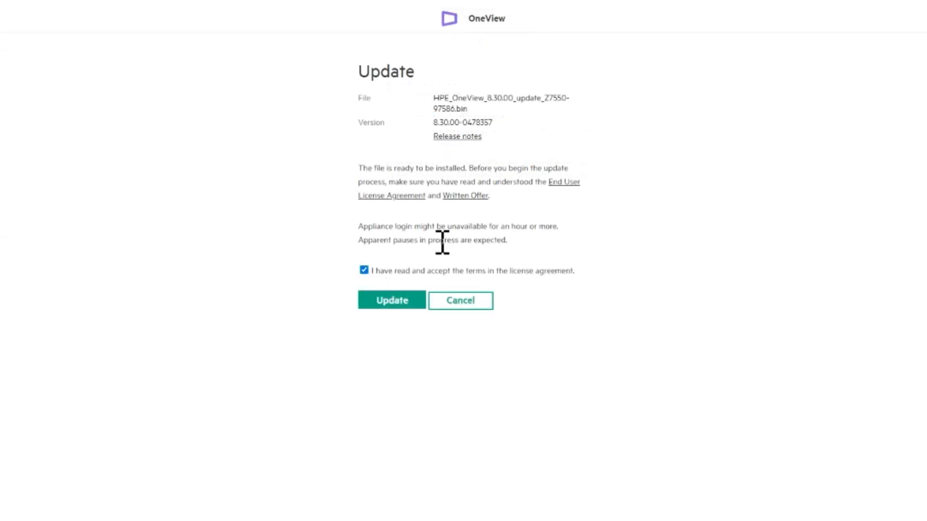
left_click(391, 300)
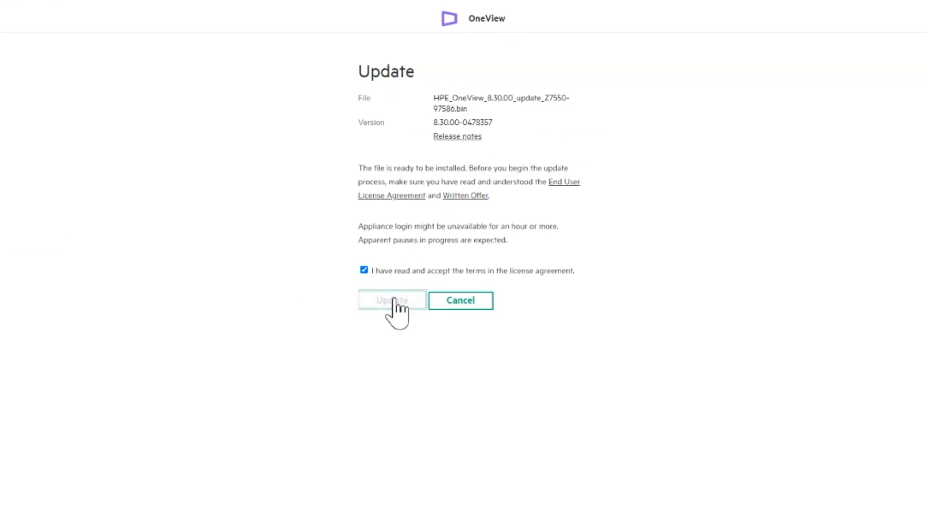
left_click(391, 300)
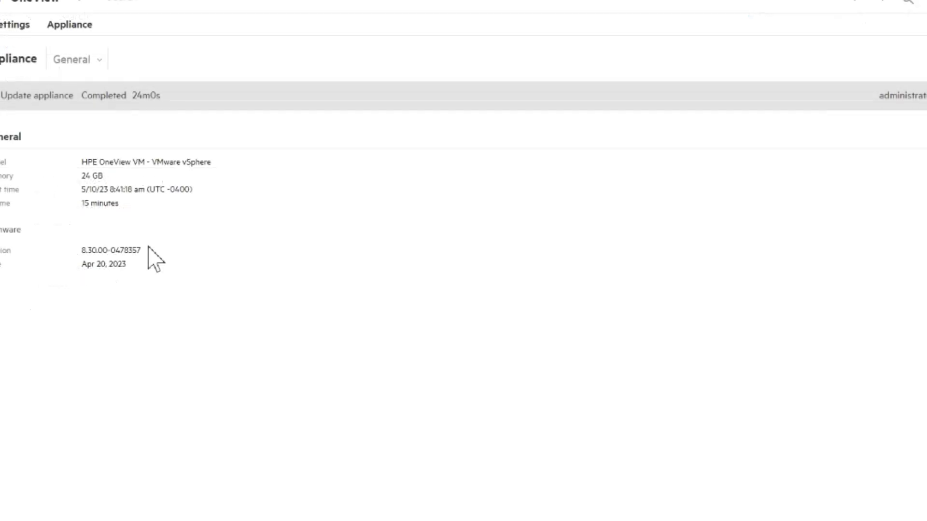
mouse_move(36, 80)
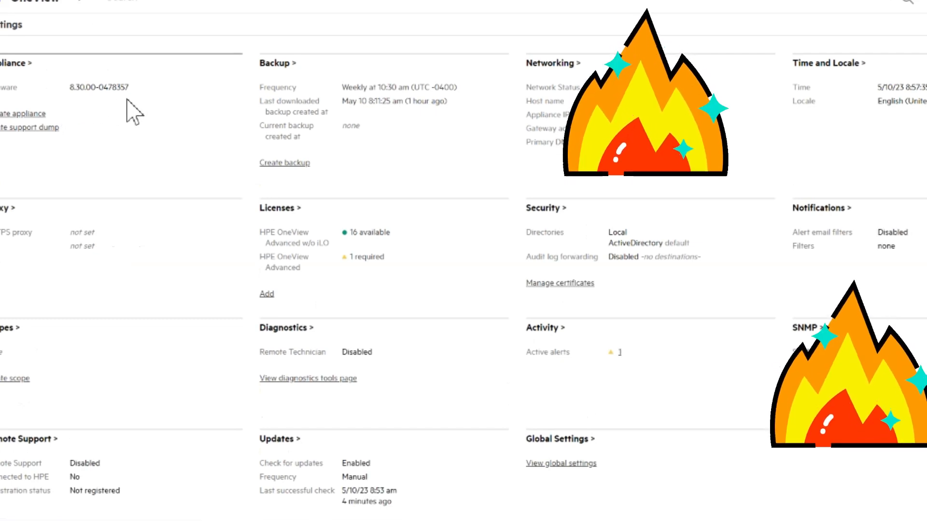
mouse_move(171, 141)
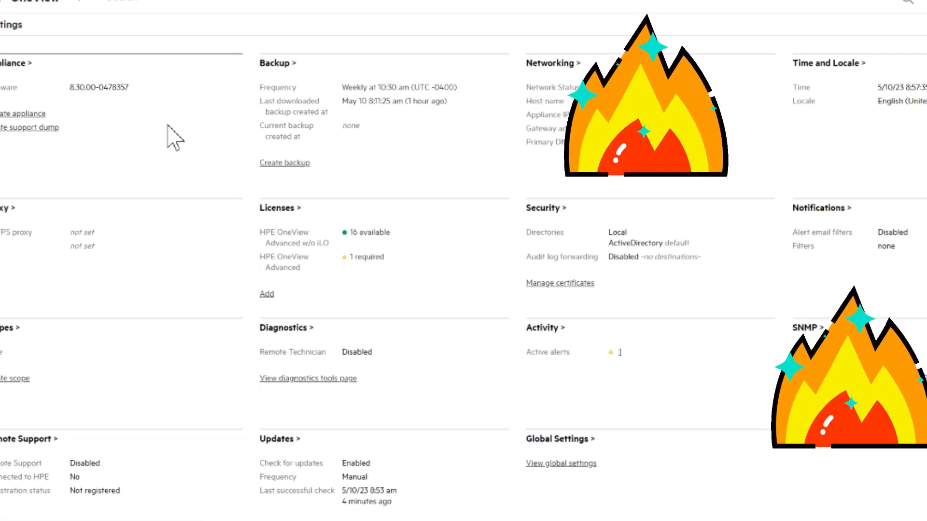
mouse_move(275, 186)
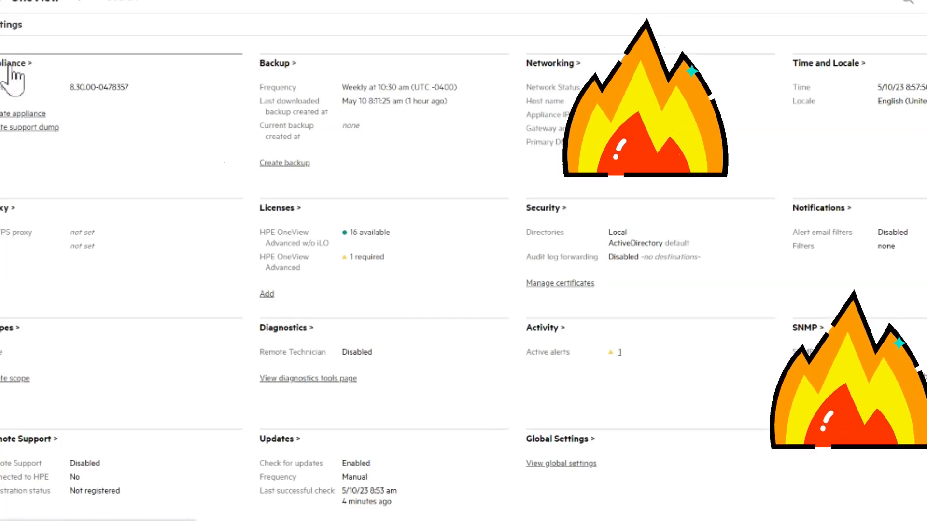
- View the completed Update appliance task and its steps in Activity
left_click(17, 63)
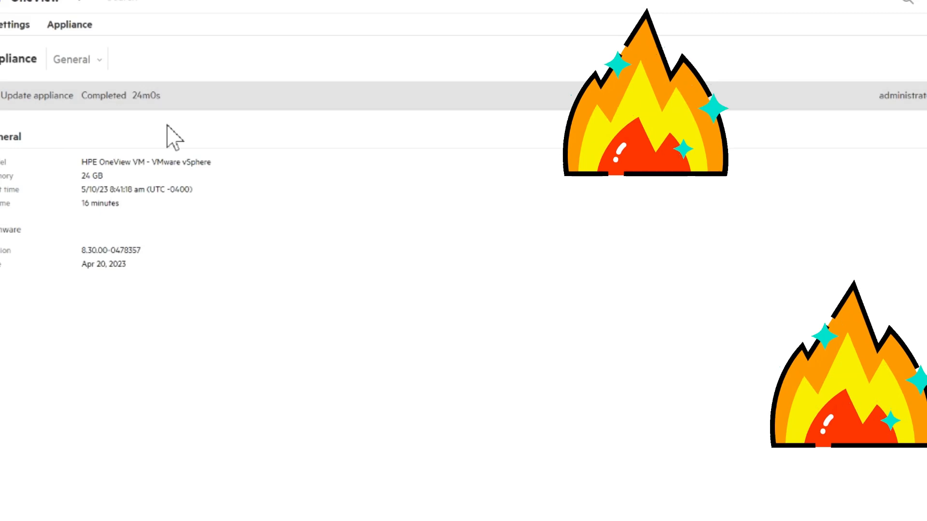
left_click(59, 96)
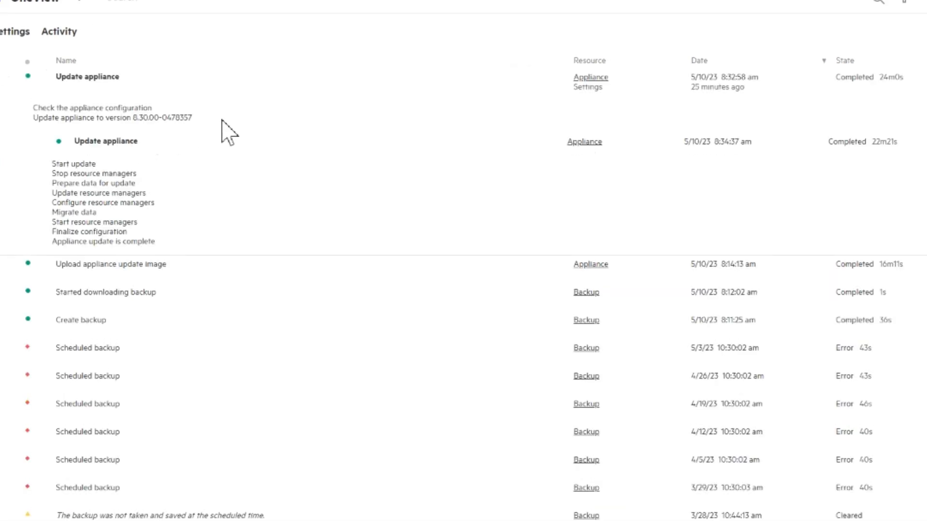
mouse_move(204, 192)
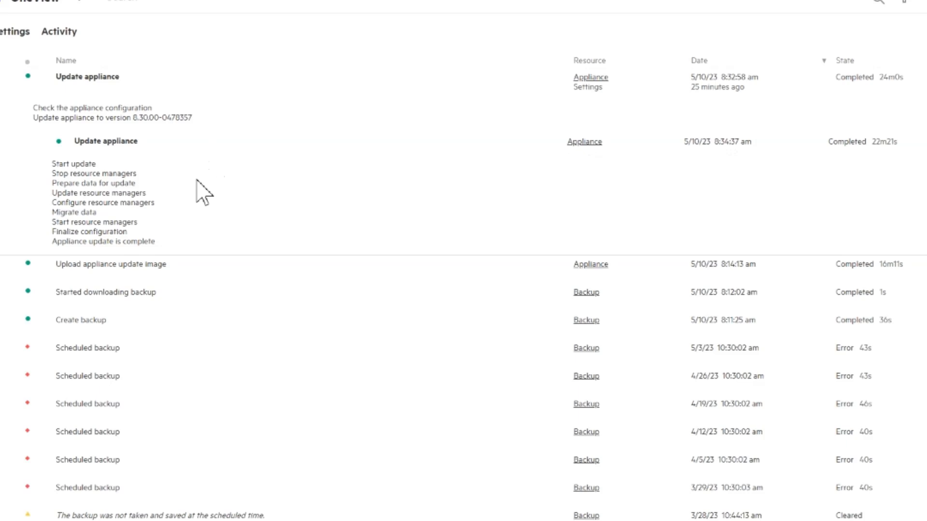
mouse_move(180, 260)
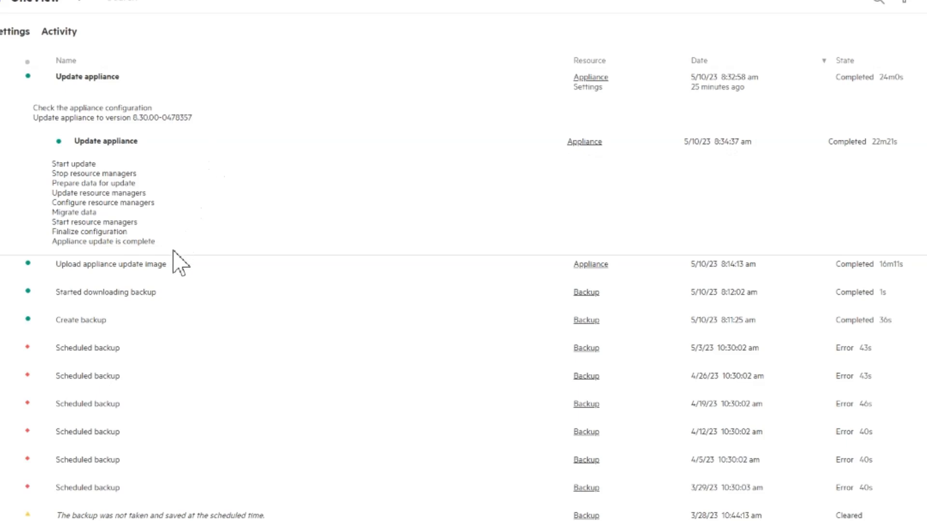